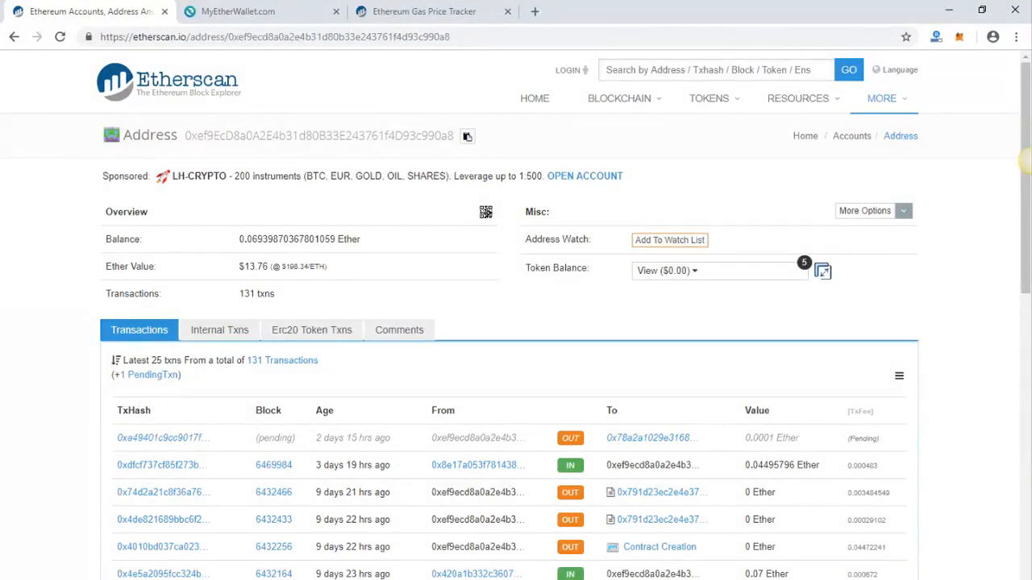
pyautogui.moveTo(337, 371)
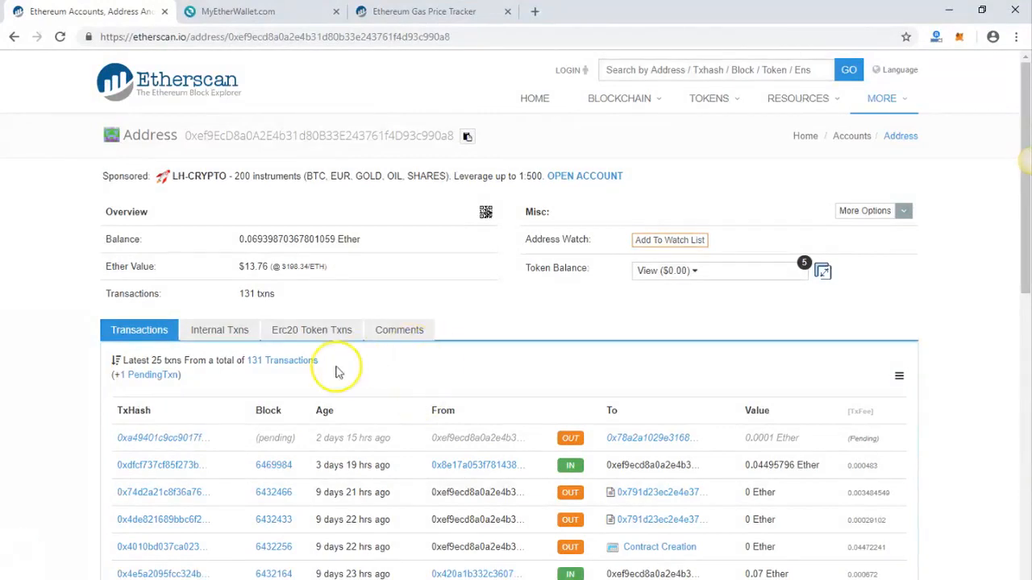
# Open the pending transaction on Etherscan and highlight its 0.001 Gwei gas price.
pyautogui.click(157, 438)
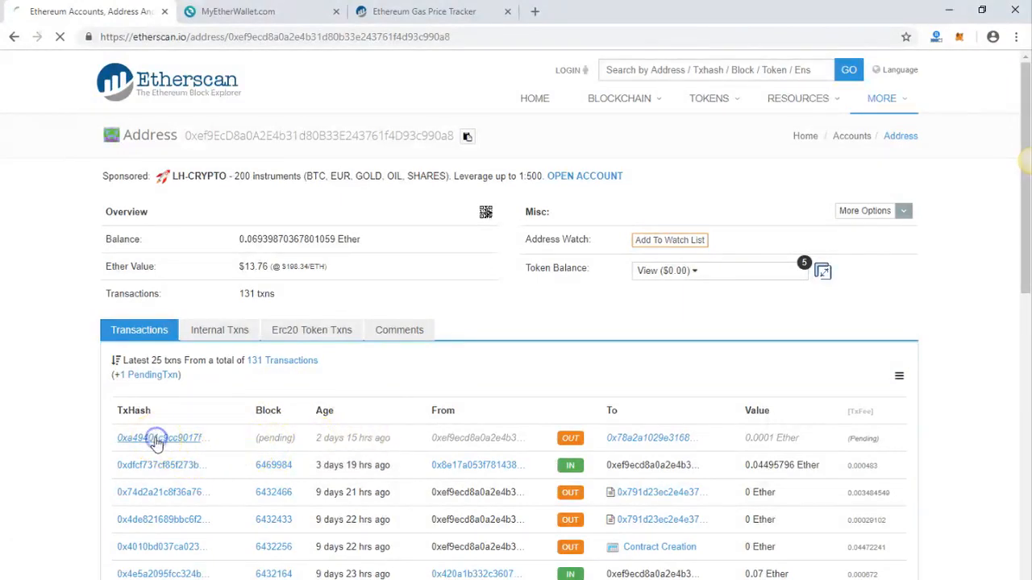
pyautogui.click(155, 438)
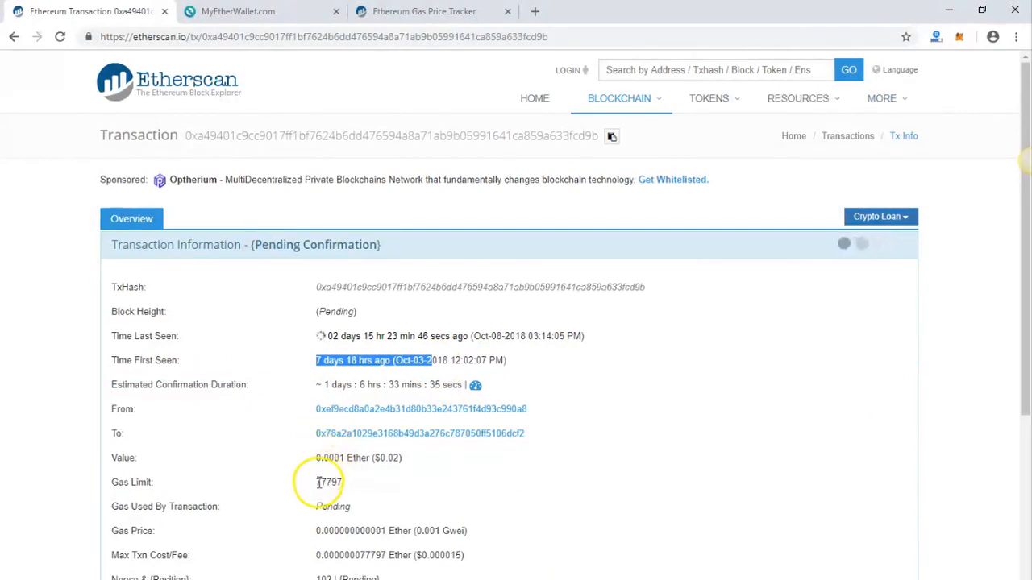
pyautogui.moveTo(328, 482)
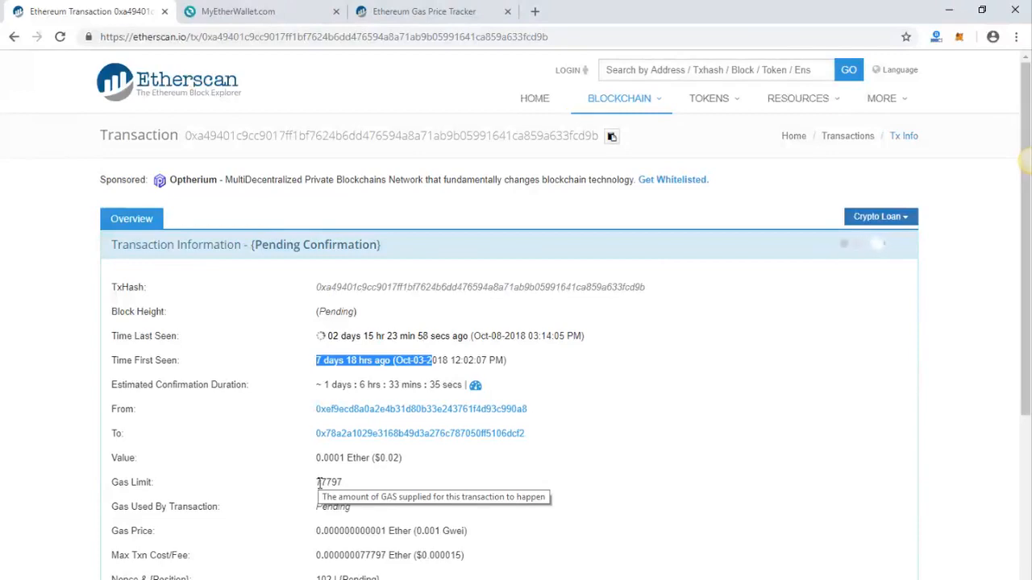
pyautogui.scroll(-3)
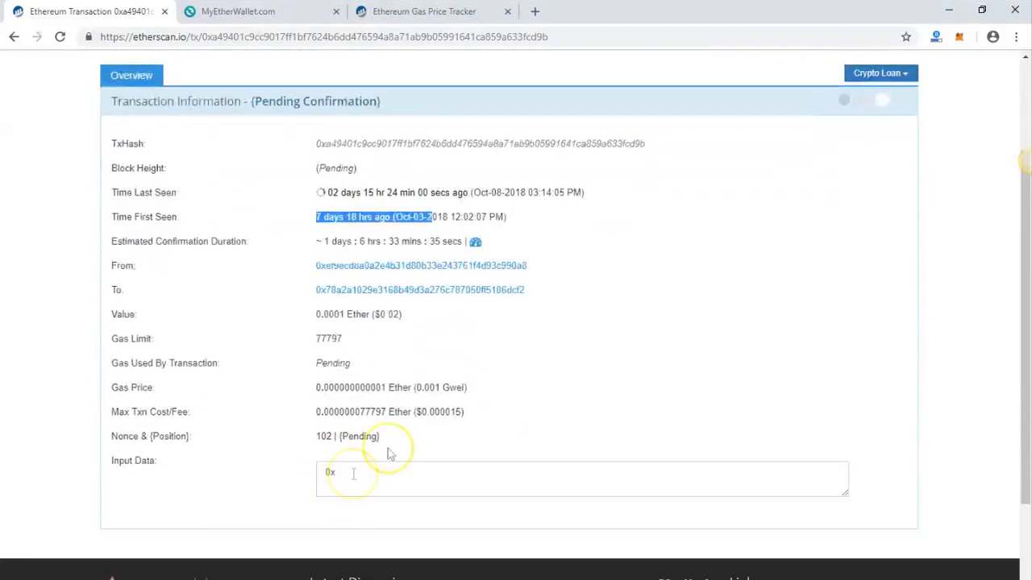
pyautogui.doubleClick(415, 388)
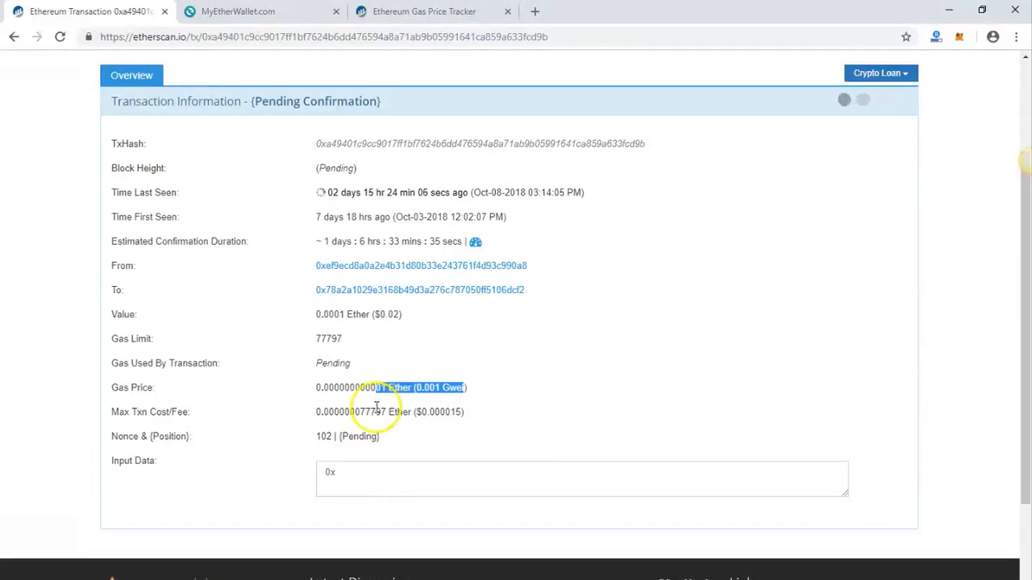
# Use the stuck transaction's From address in MyEtherWallet, confirming generated 41 Gwei and nonce 102.
pyautogui.click(237, 12)
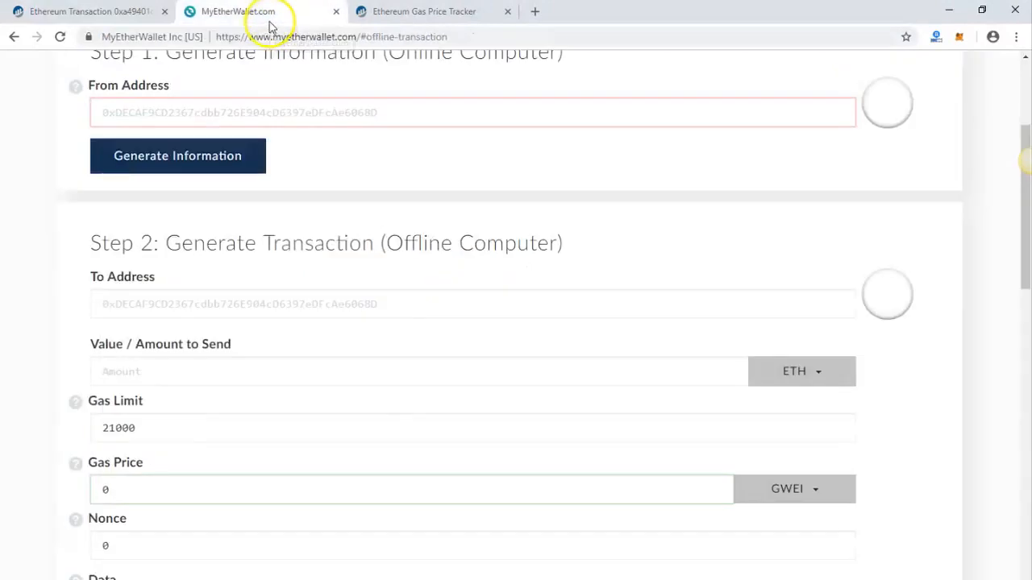
pyautogui.scroll(3)
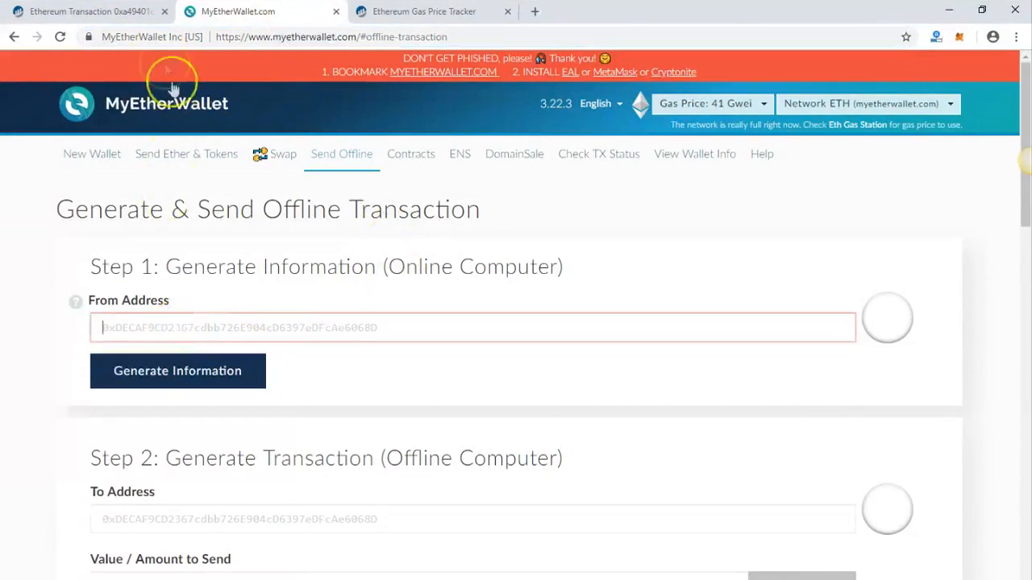
pyautogui.click(89, 11)
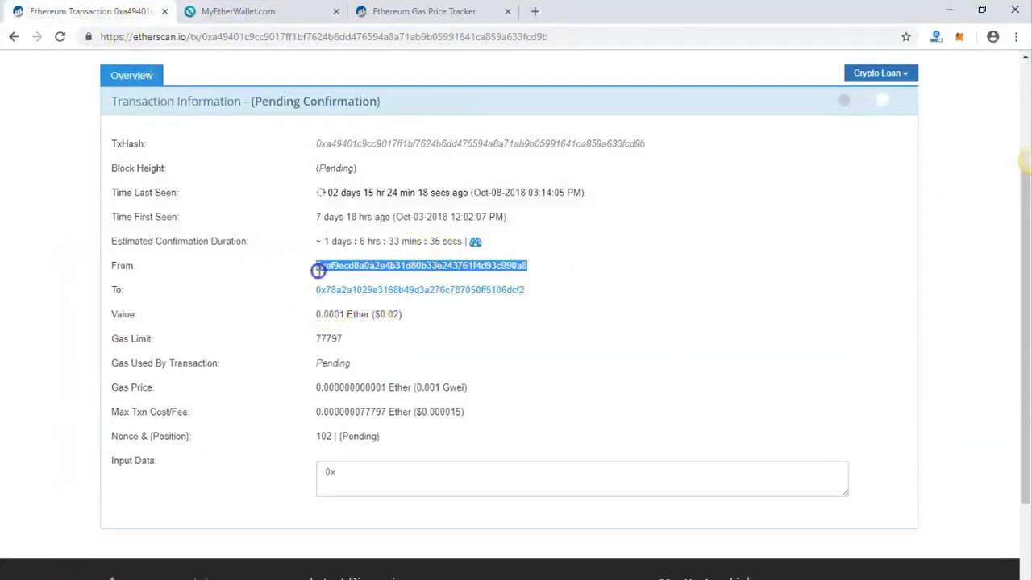
pyautogui.click(237, 12)
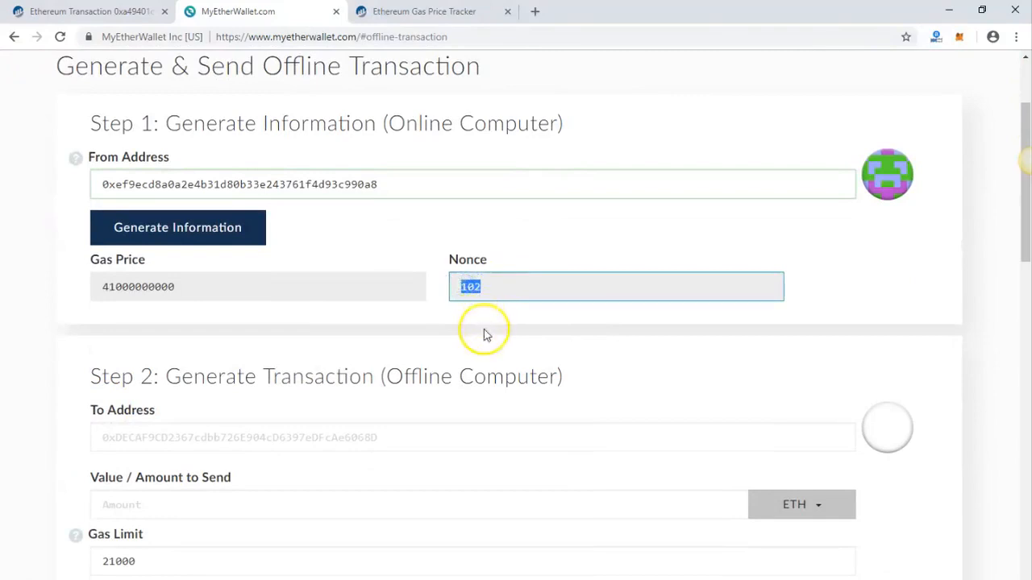
pyautogui.click(89, 12)
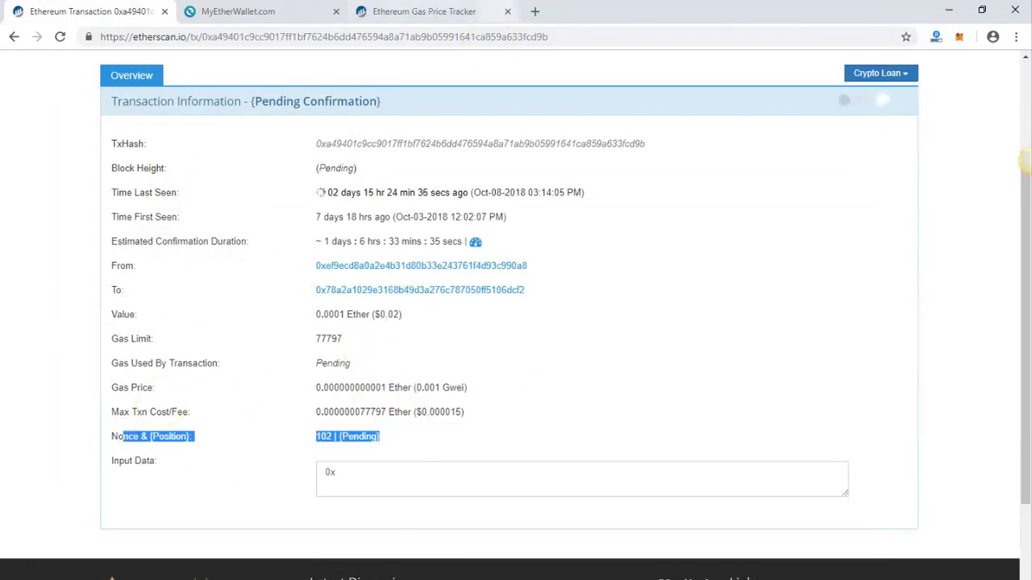
pyautogui.click(237, 11)
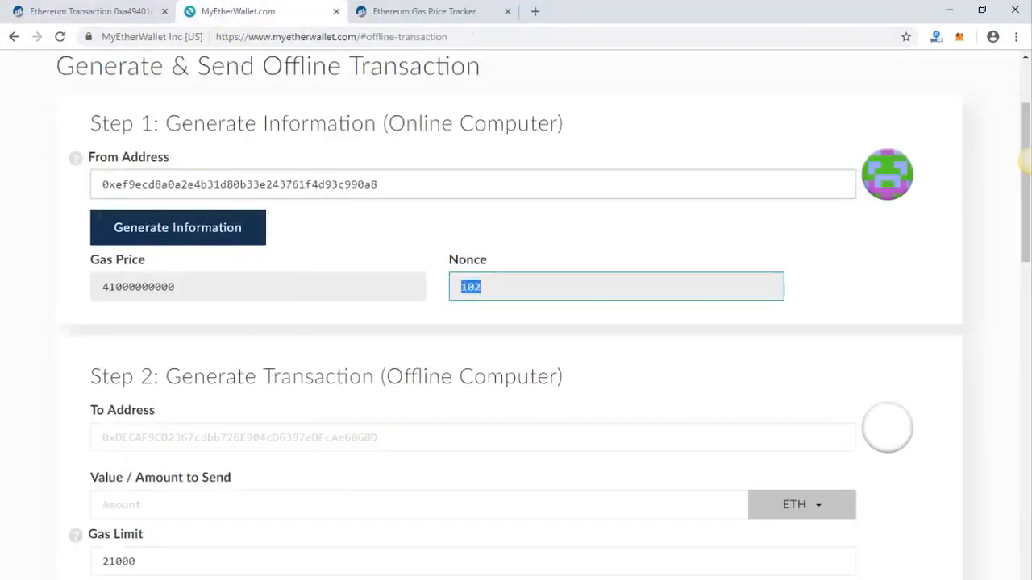
pyautogui.scroll(-3)
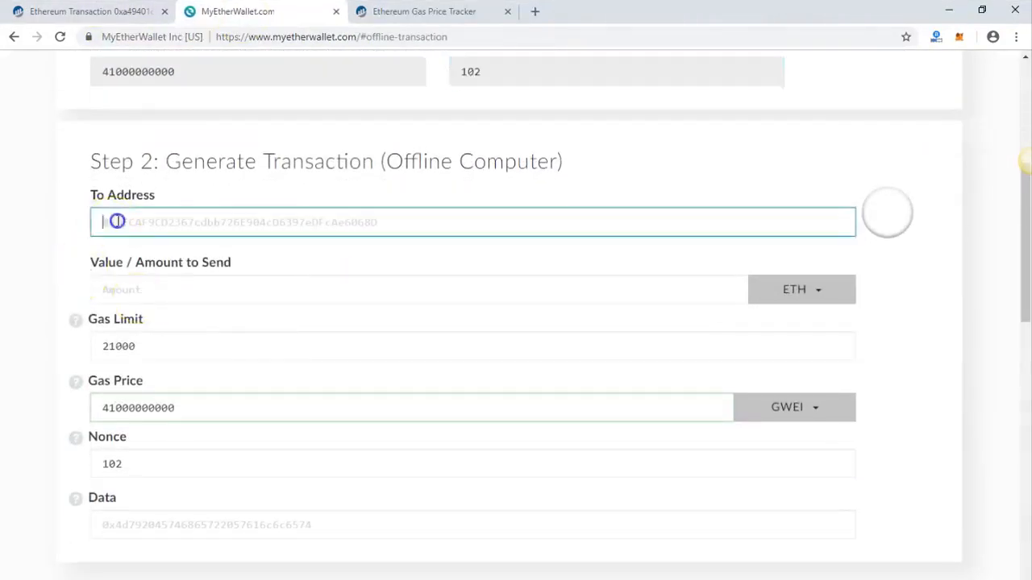
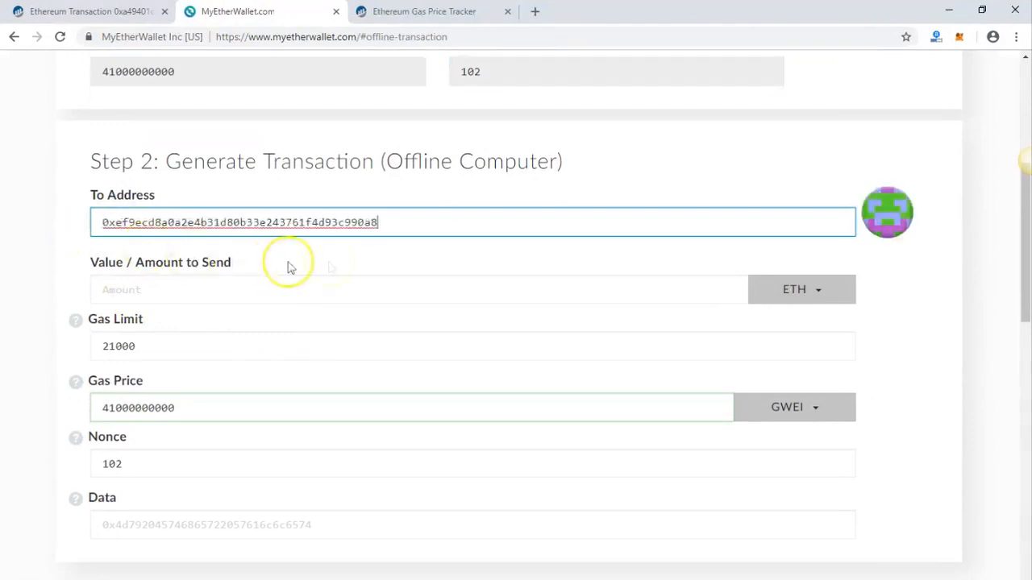
pyautogui.moveTo(362, 278)
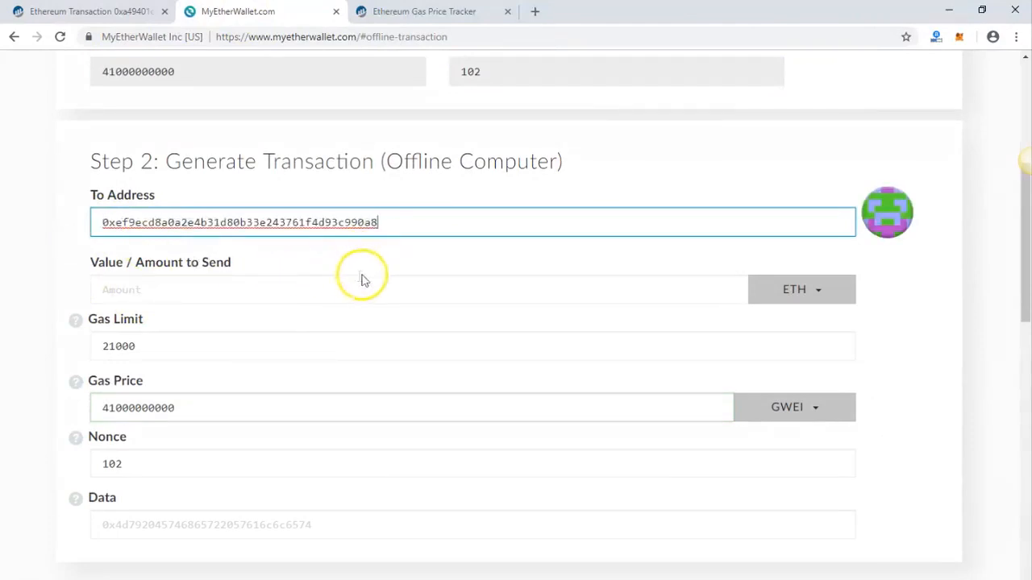
pyautogui.moveTo(360, 277)
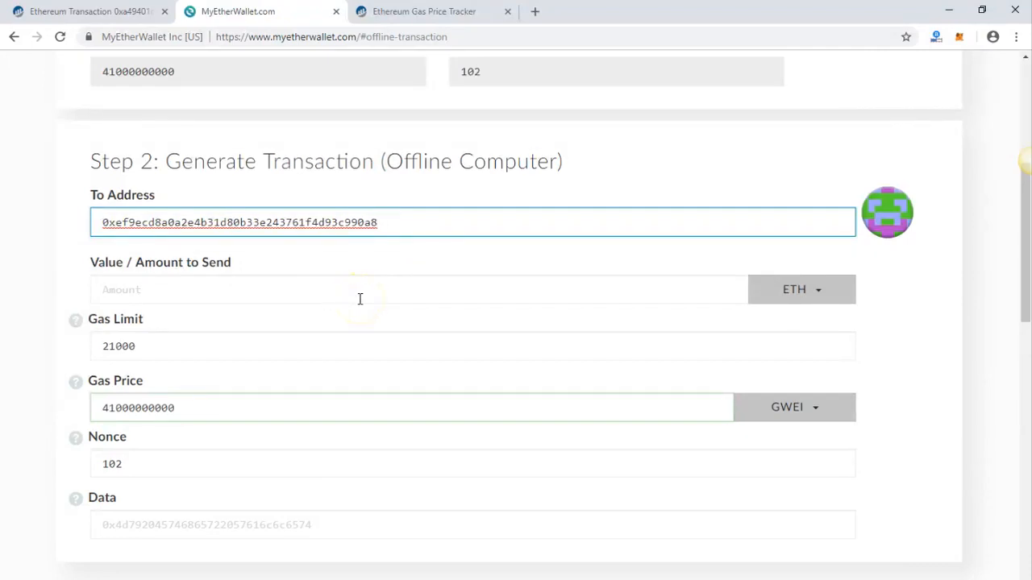
pyautogui.click(263, 289)
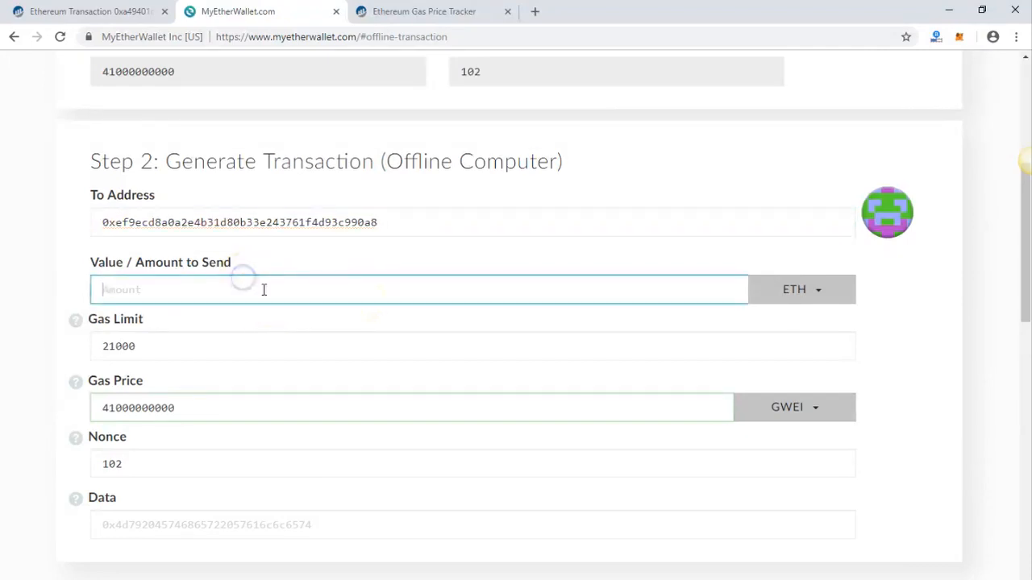
pyautogui.write('0.001')
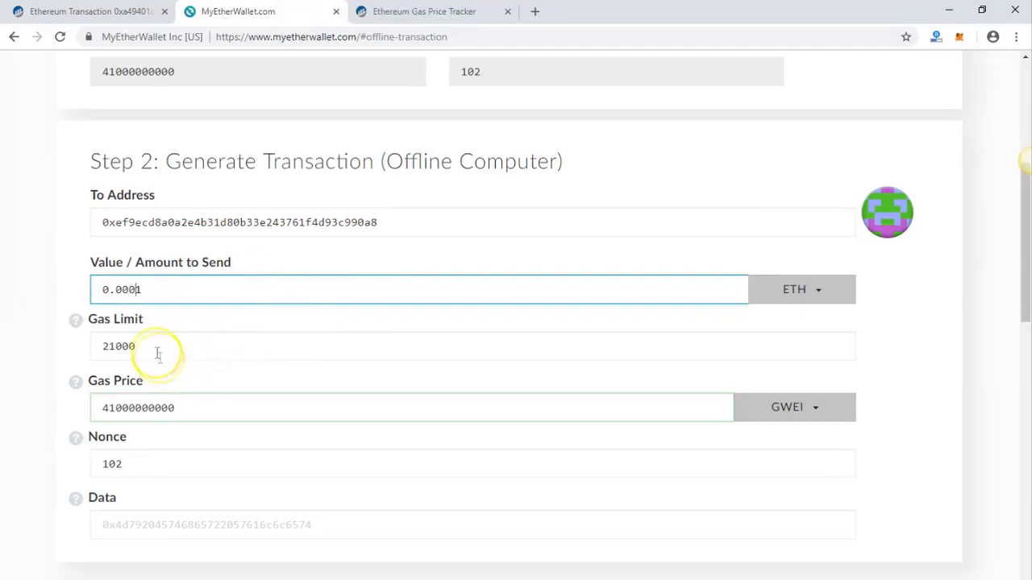
# Set the gas price unit to Gwei and check Etherscan's gas tracker estimate.
pyautogui.scroll(-3)
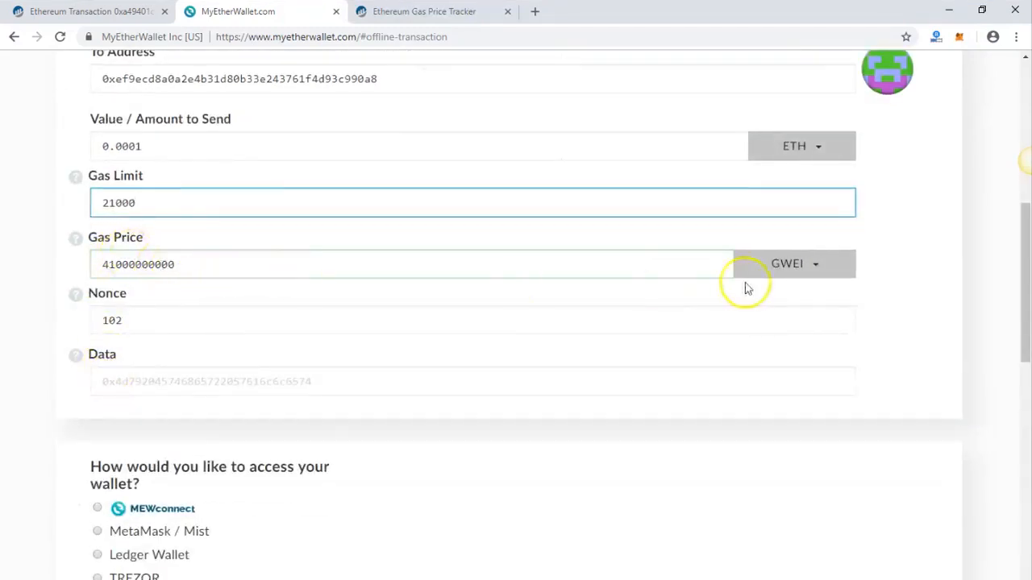
pyautogui.click(794, 264)
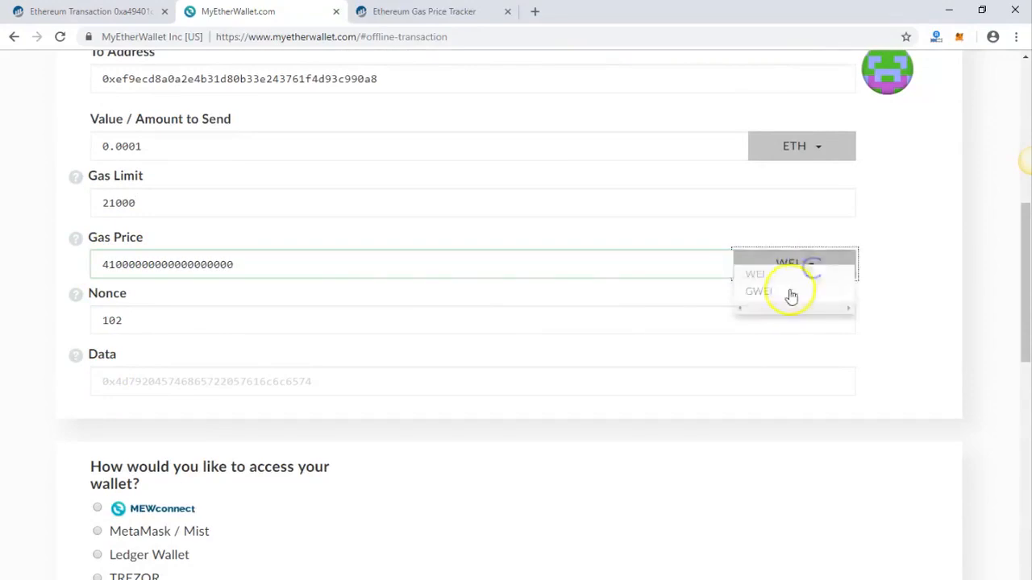
pyautogui.click(758, 291)
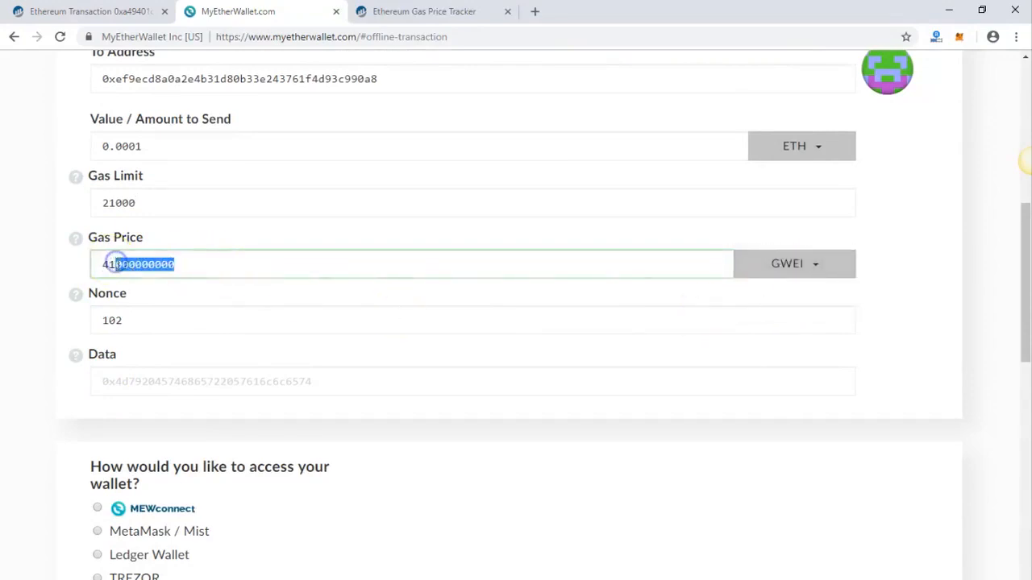
pyautogui.scroll(3)
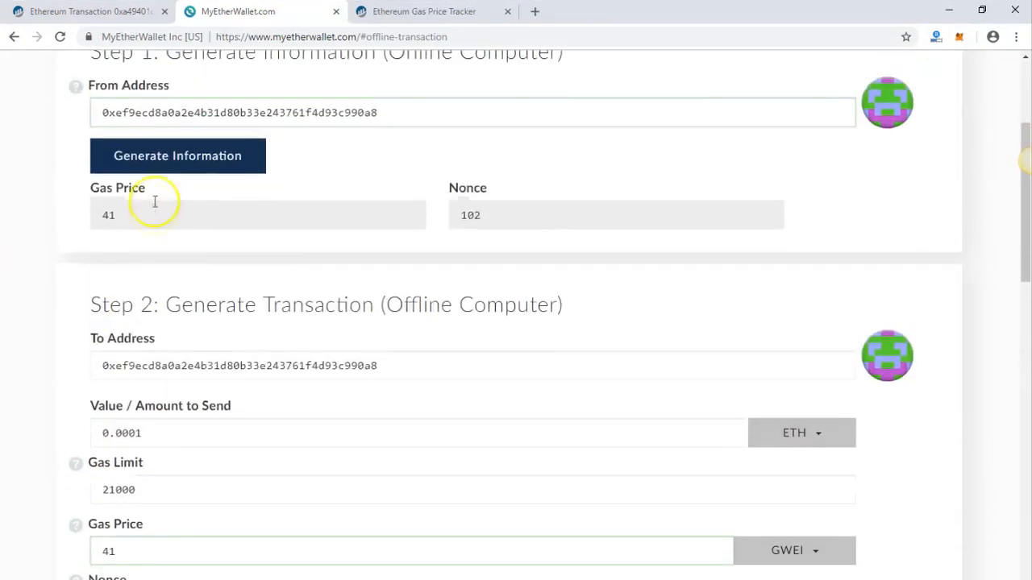
pyautogui.scroll(-3)
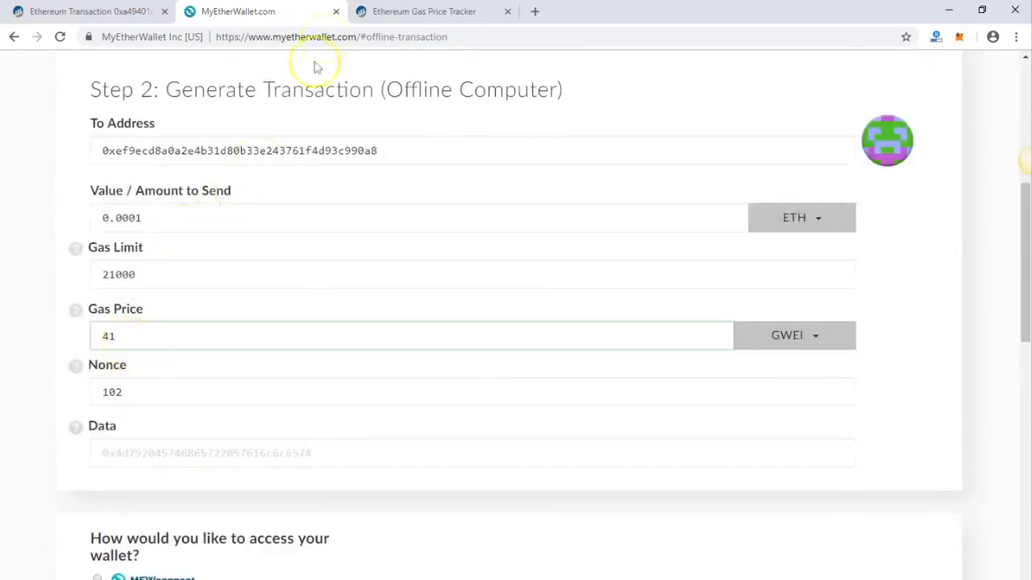
pyautogui.moveTo(425, 11)
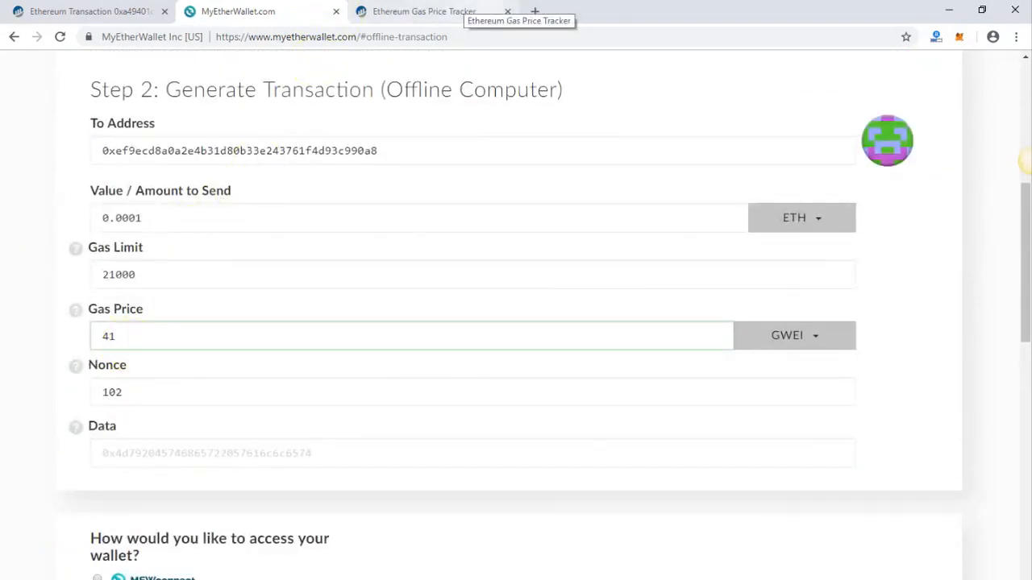
pyautogui.click(423, 12)
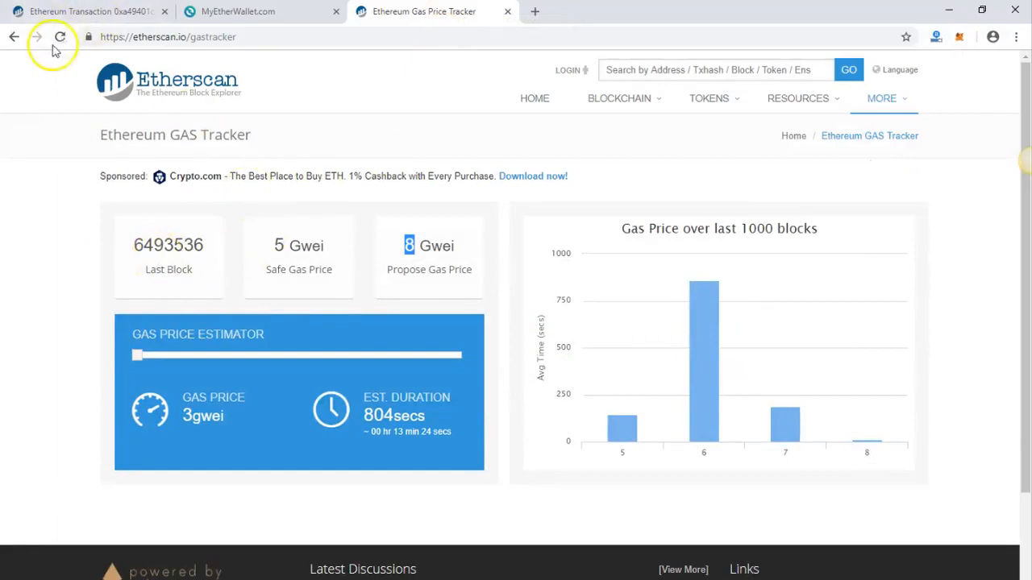
pyautogui.click(60, 37)
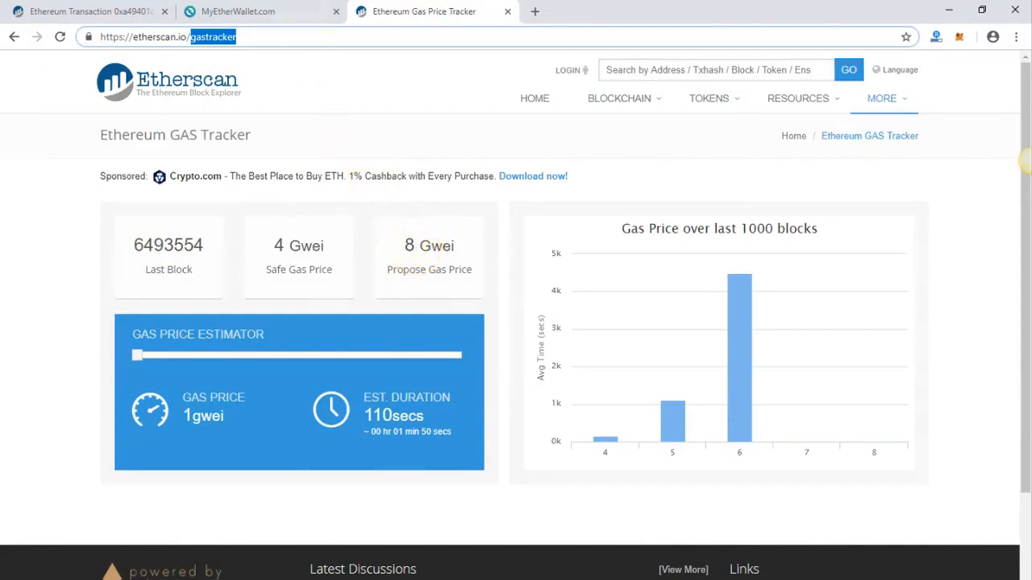
# Lower the gas price from 41 to 10 Gwei, keeping nonce 102.
pyautogui.click(237, 11)
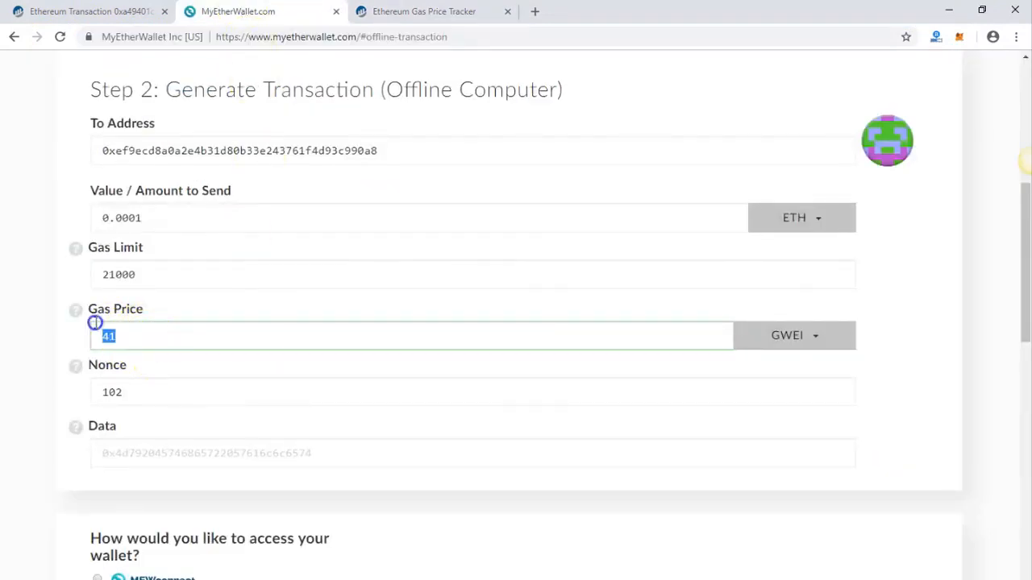
pyautogui.write('10')
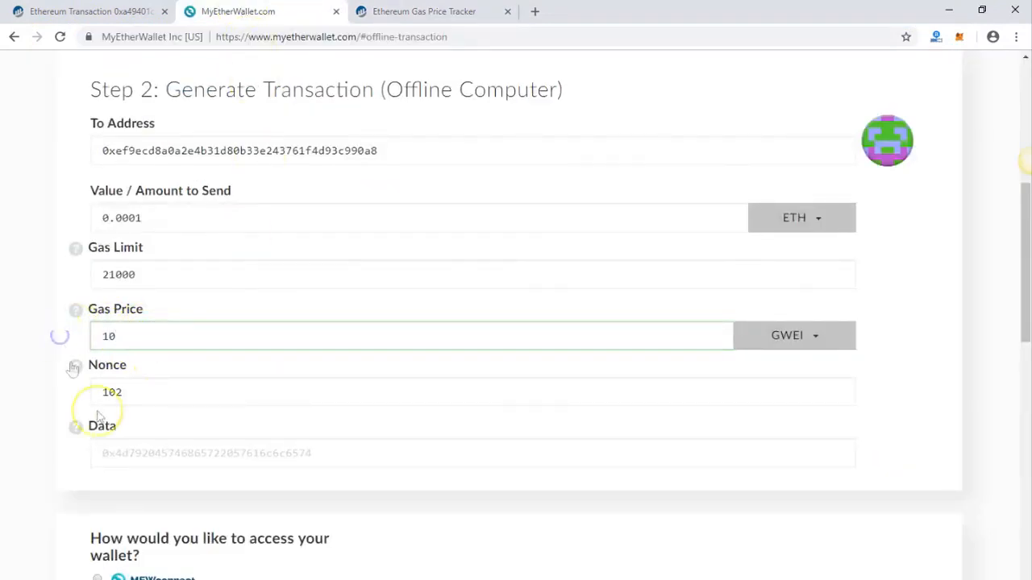
pyautogui.scroll(-3)
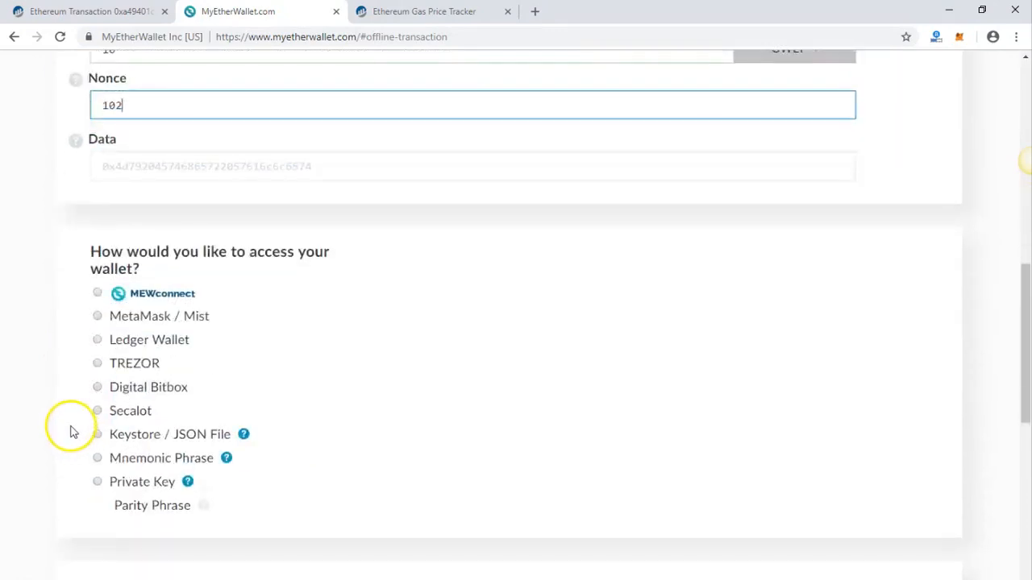
pyautogui.moveTo(91, 454)
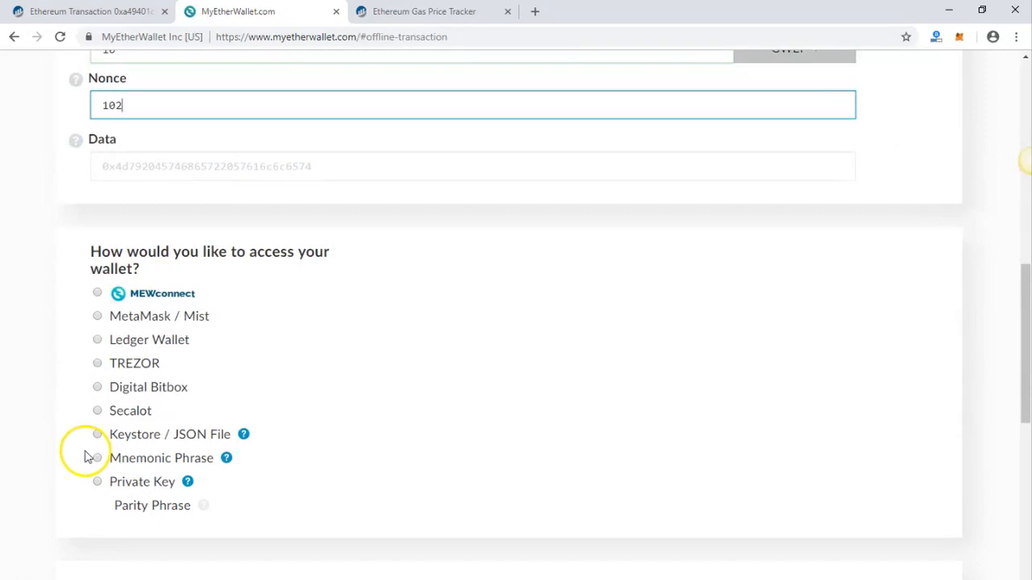
# Unlock the wallet with a private key and generate the signed 10 Gwei, nonce 0x66 transaction.
pyautogui.scroll(-3)
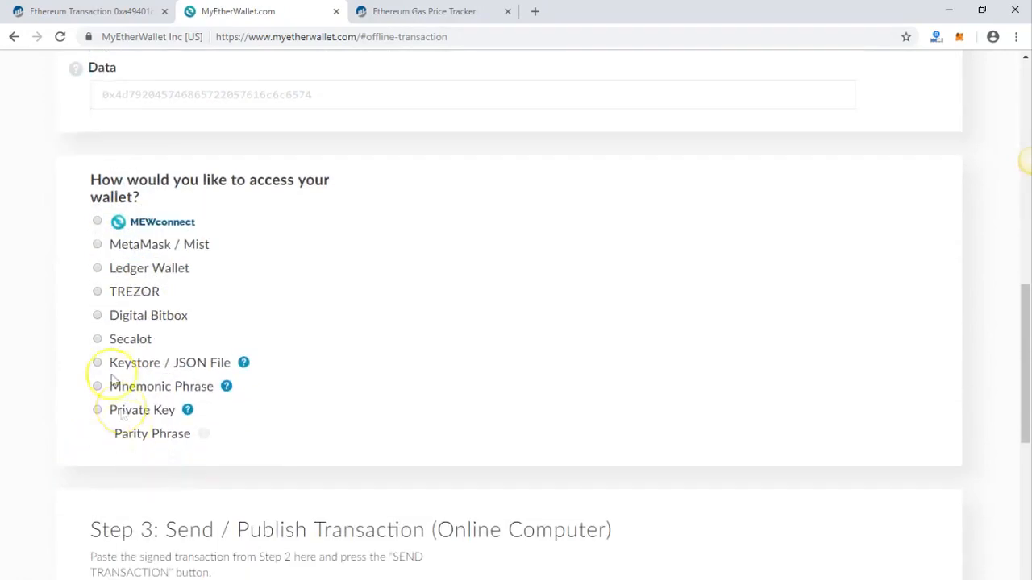
pyautogui.moveTo(129, 413)
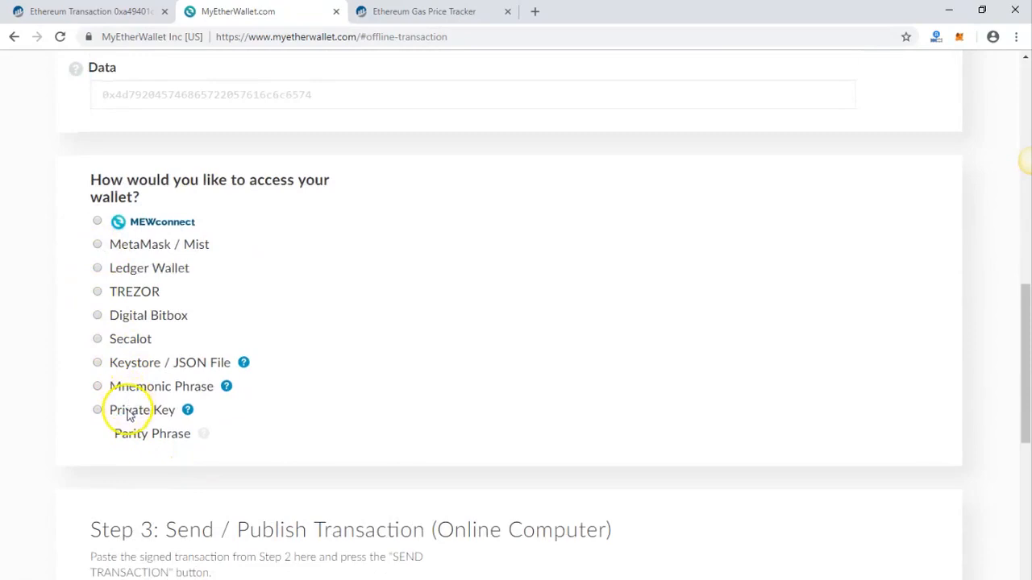
pyautogui.click(96, 410)
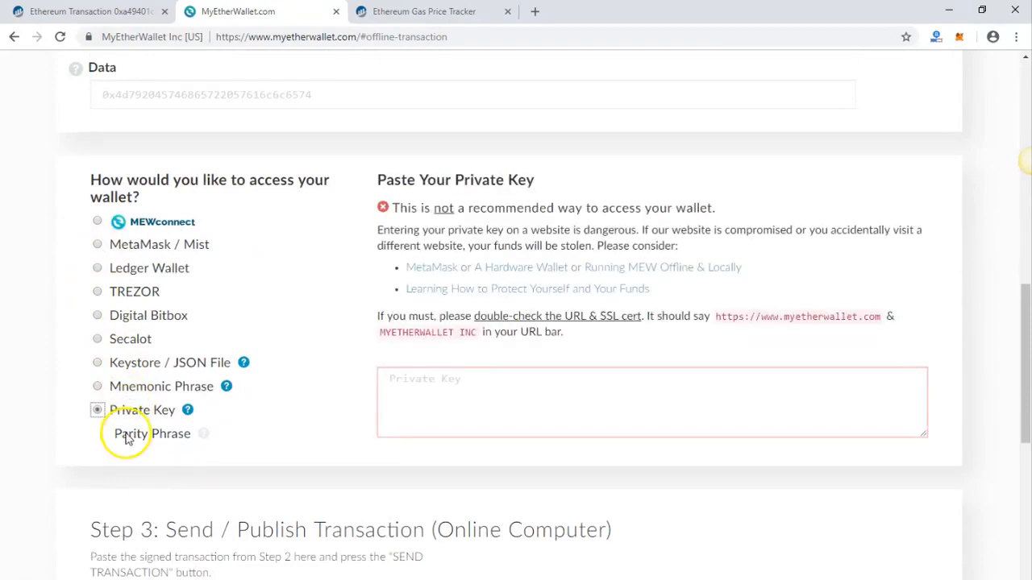
pyautogui.moveTo(290, 50)
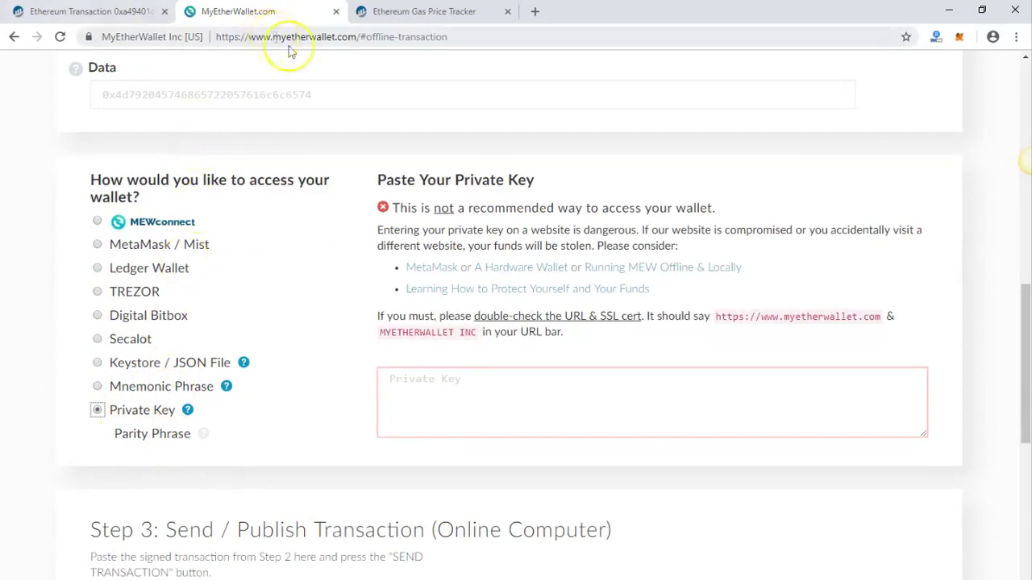
pyautogui.doubleClick(305, 37)
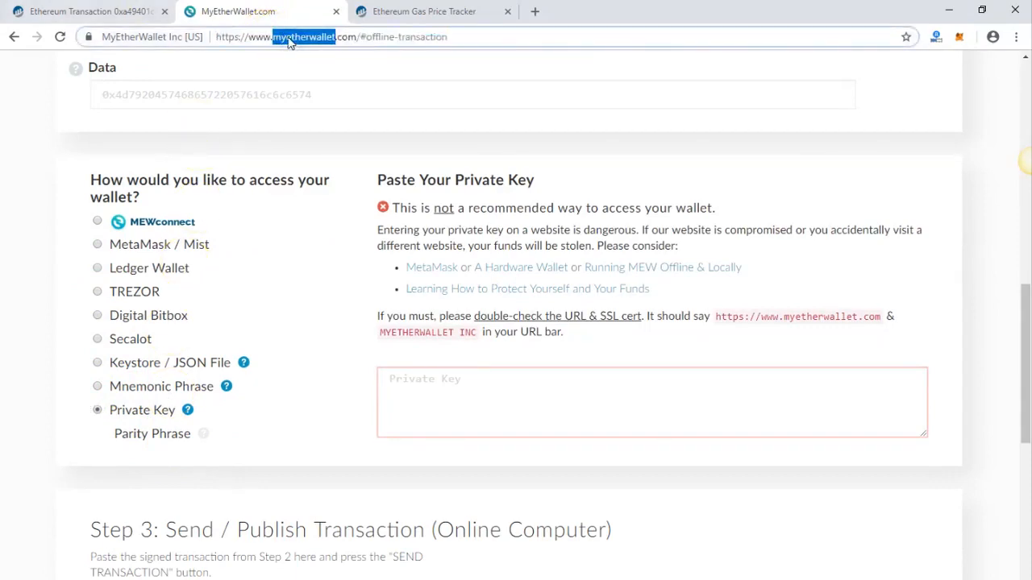
pyautogui.moveTo(284, 47)
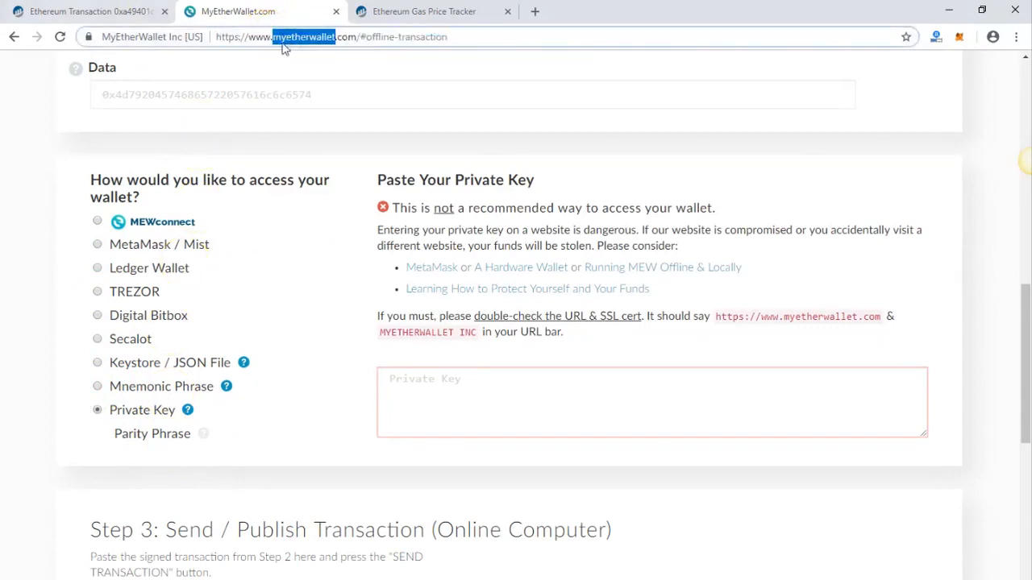
pyautogui.moveTo(194, 395)
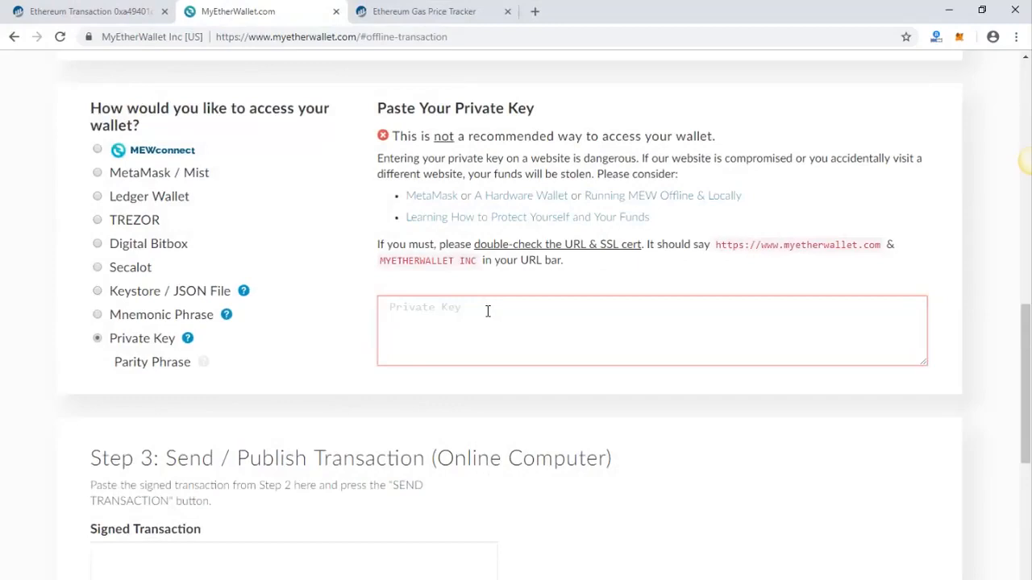
pyautogui.scroll(-3)
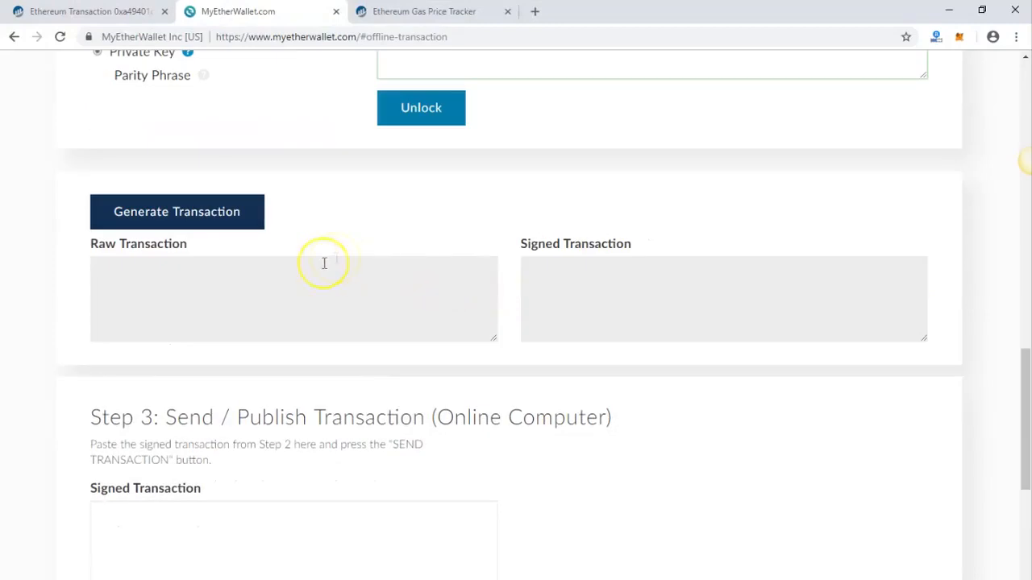
pyautogui.moveTo(161, 211)
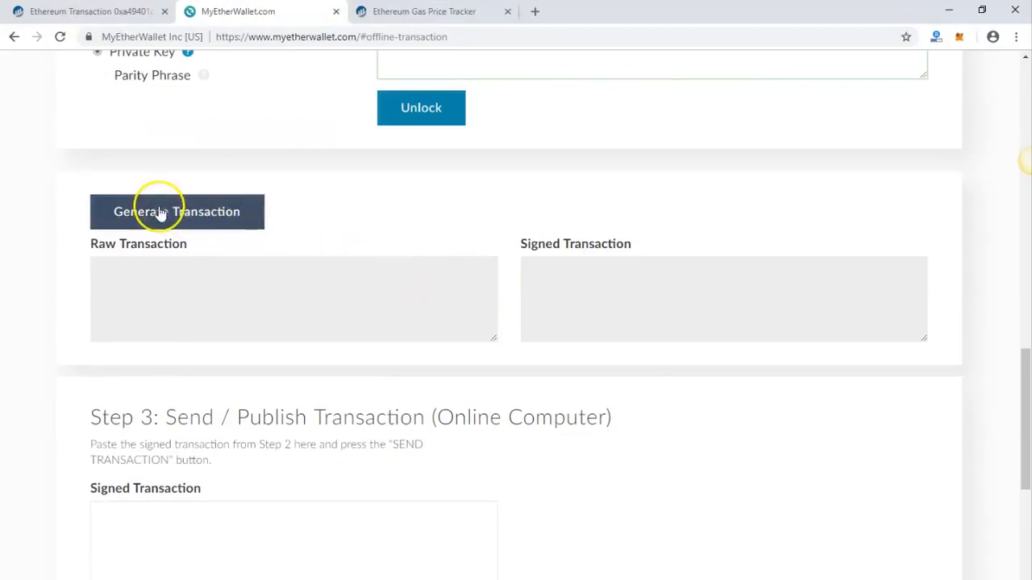
pyautogui.click(177, 211)
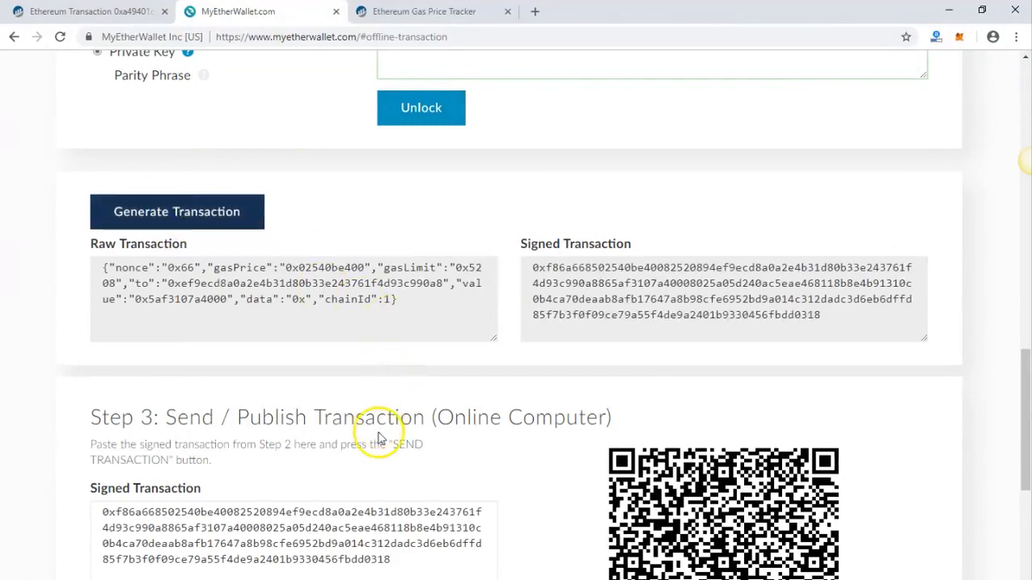
pyautogui.scroll(-3)
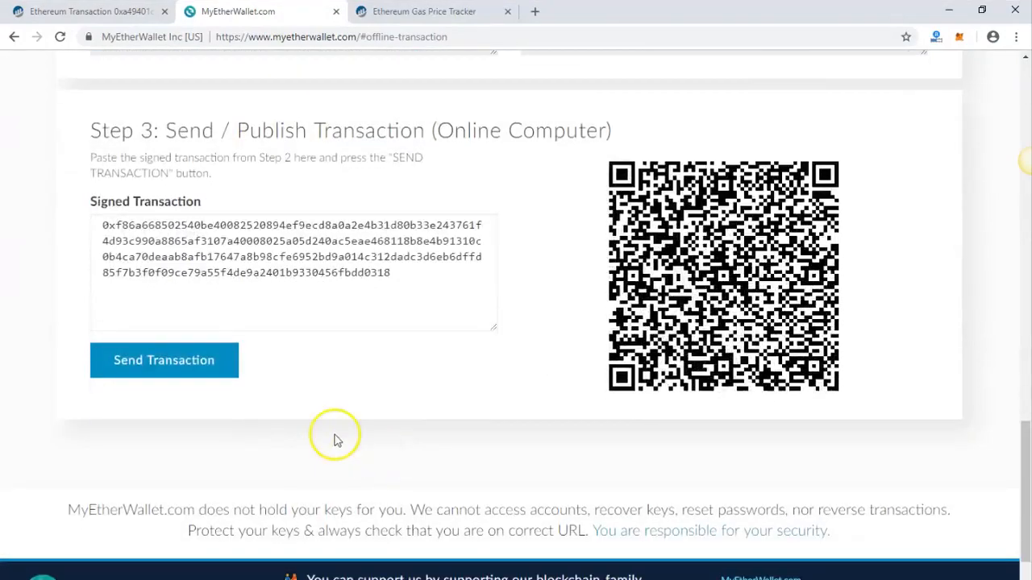
# Send the signed replacement and confirm transferring 0.0001 ETH to your address.
pyautogui.click(164, 360)
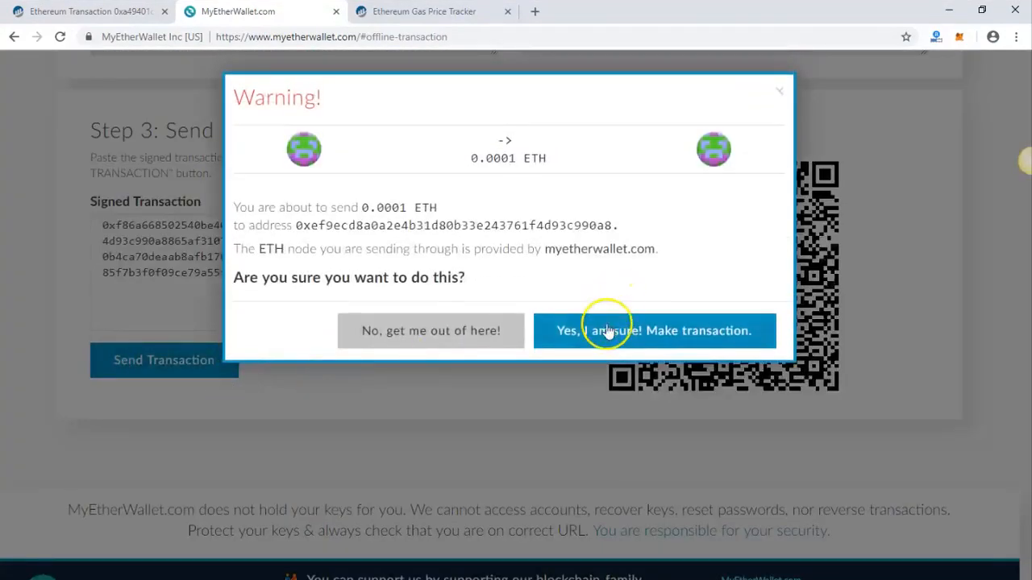
pyautogui.click(654, 330)
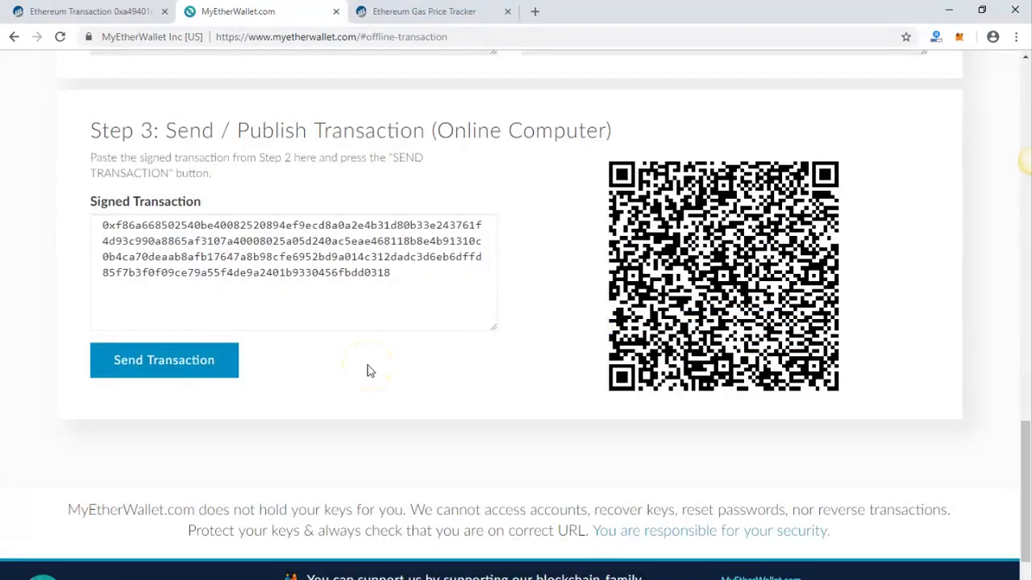
pyautogui.click(163, 360)
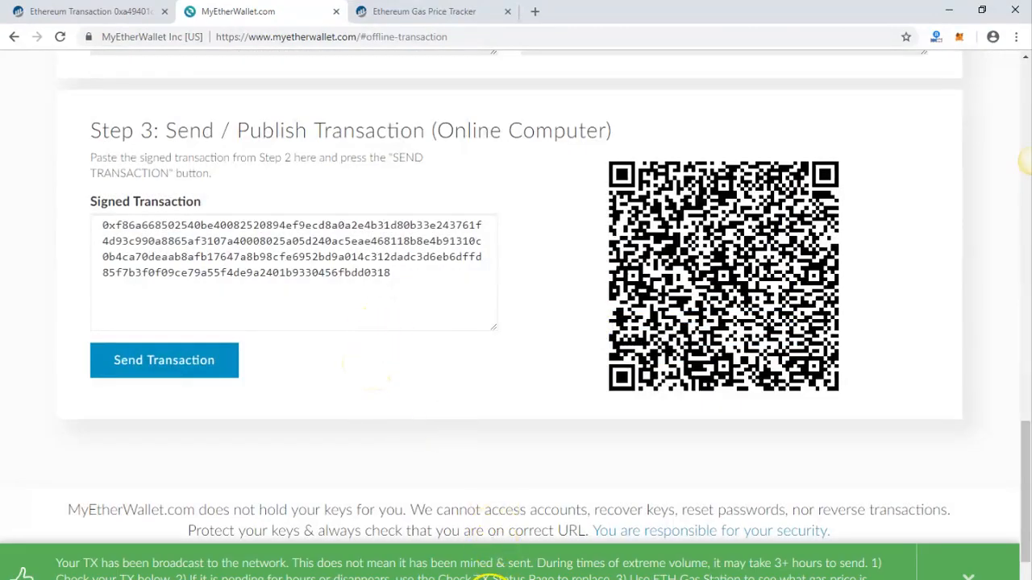
pyautogui.click(164, 360)
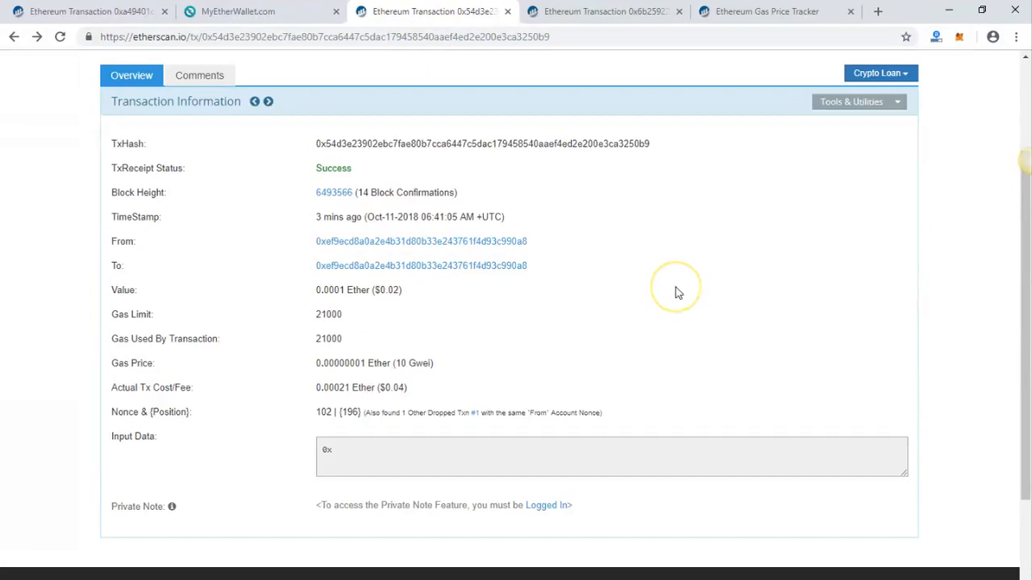
pyautogui.moveTo(440, 363)
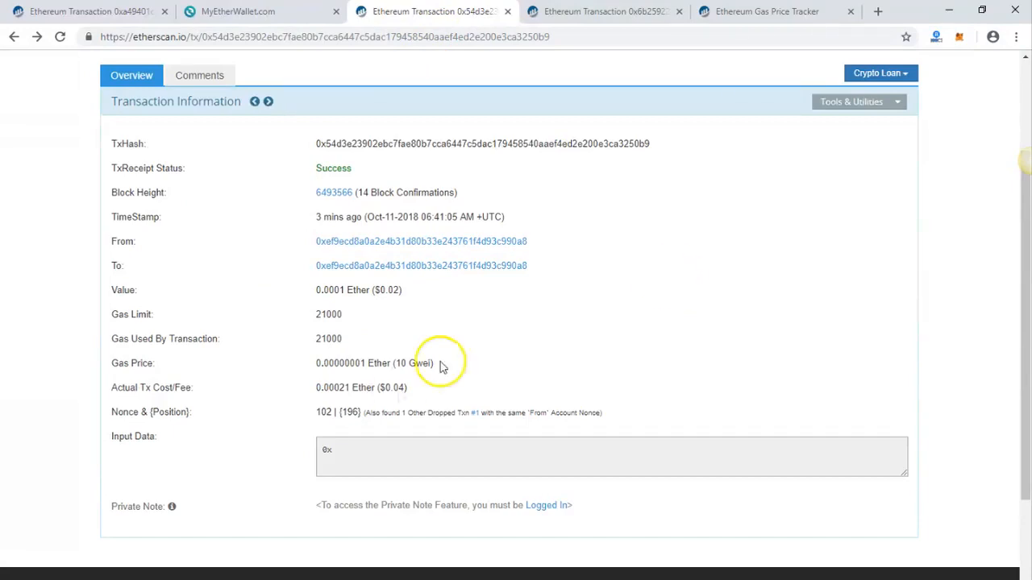
# Verify the replacement's Success status by highlighting its 10 Gwei gas price on Etherscan.
pyautogui.doubleClick(324, 412)
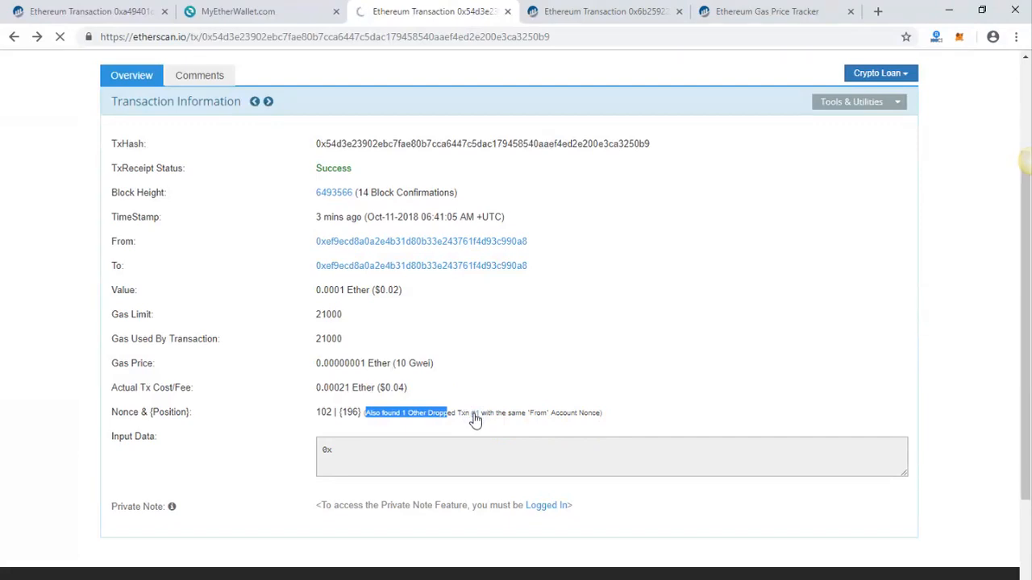
pyautogui.click(407, 413)
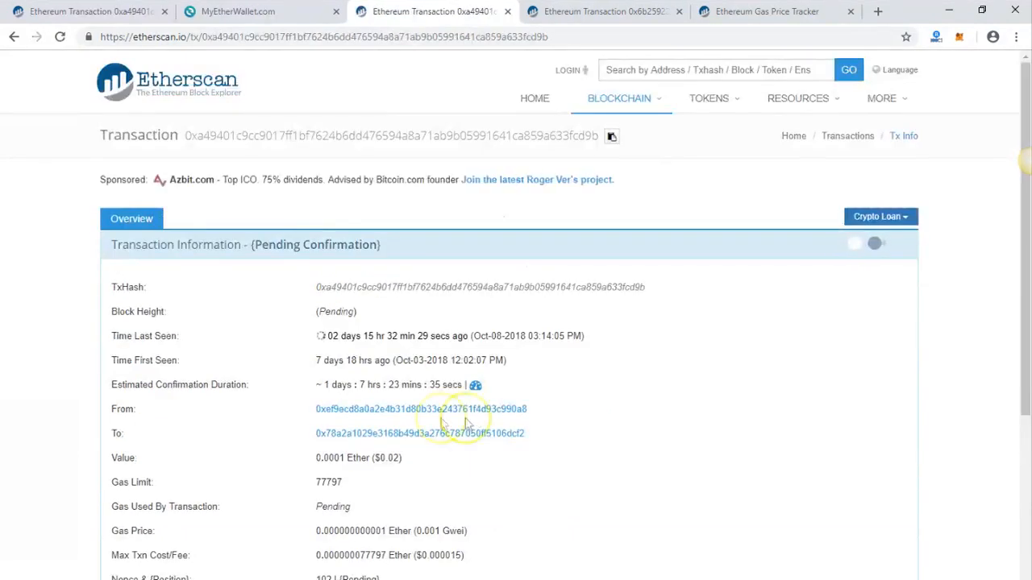
pyautogui.moveTo(395, 491)
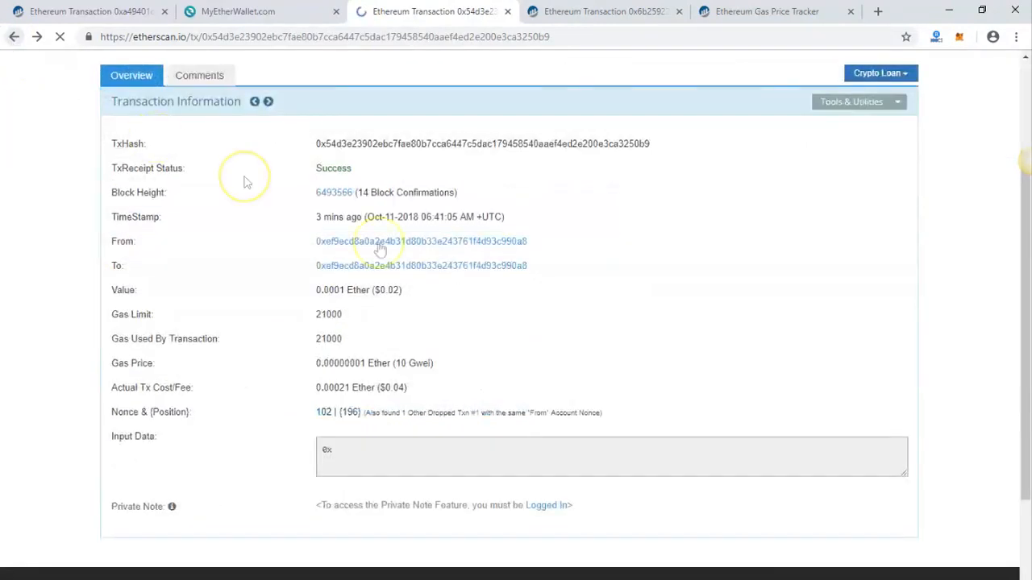
pyautogui.doubleClick(323, 412)
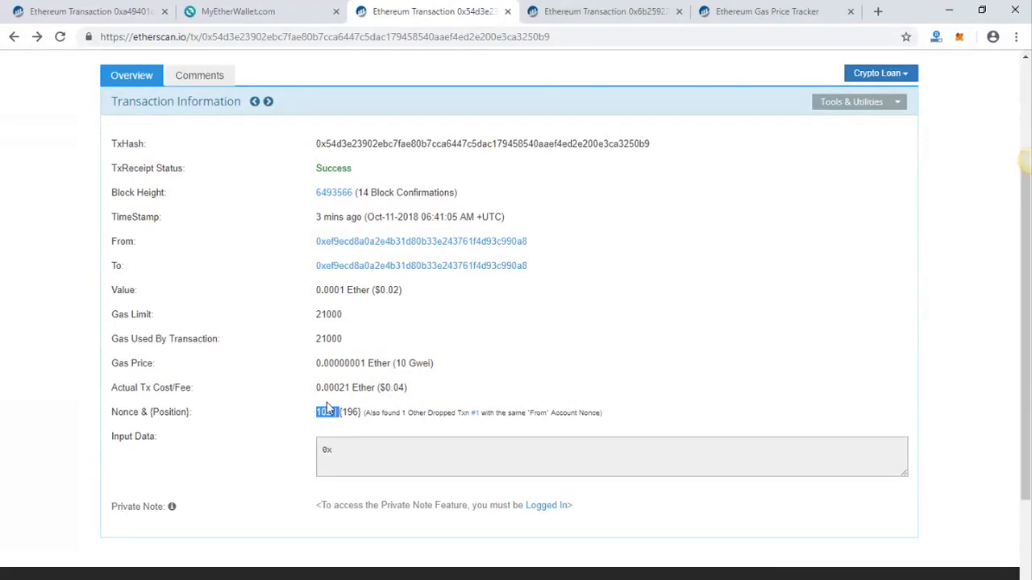
pyautogui.moveTo(225, 149)
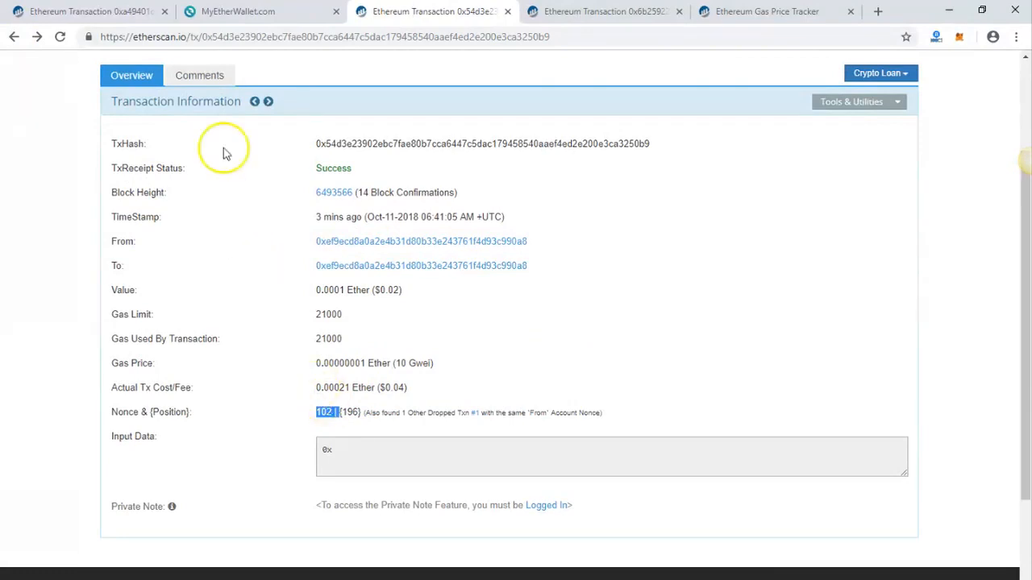